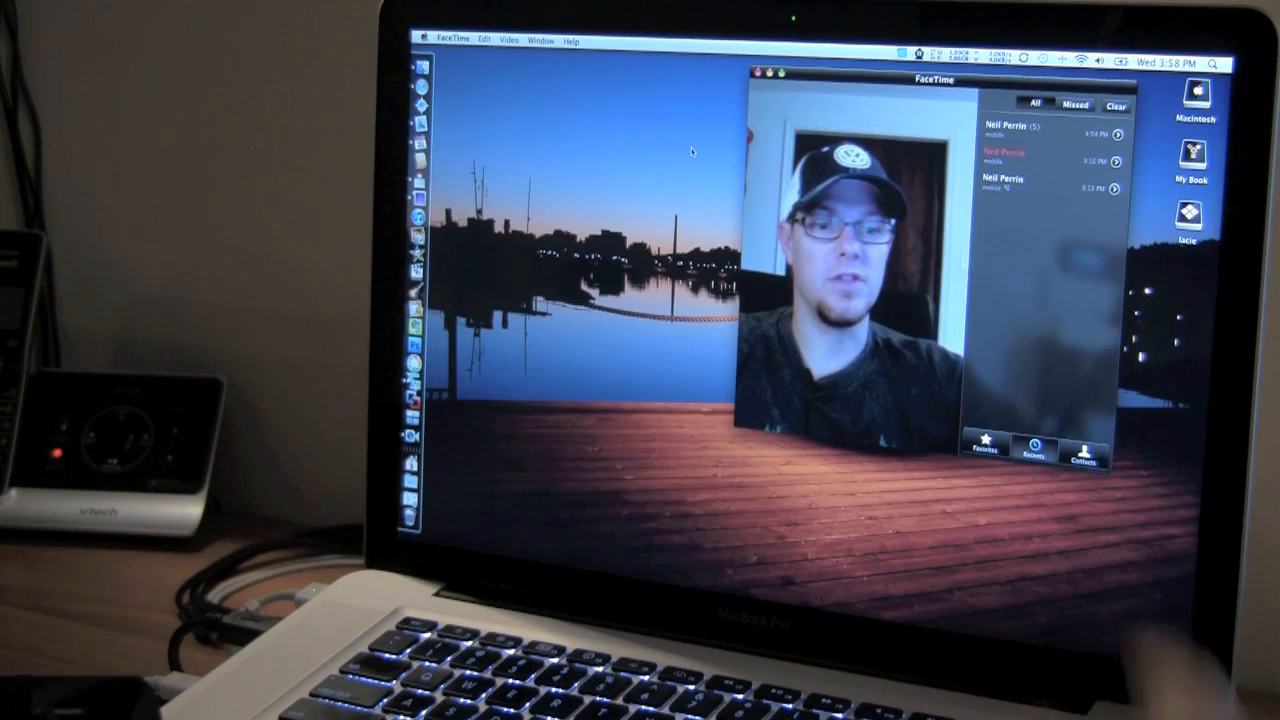
# Browse the Favorites, Recents and Contacts lists, then return to Recents.
pyautogui.click(984, 449)
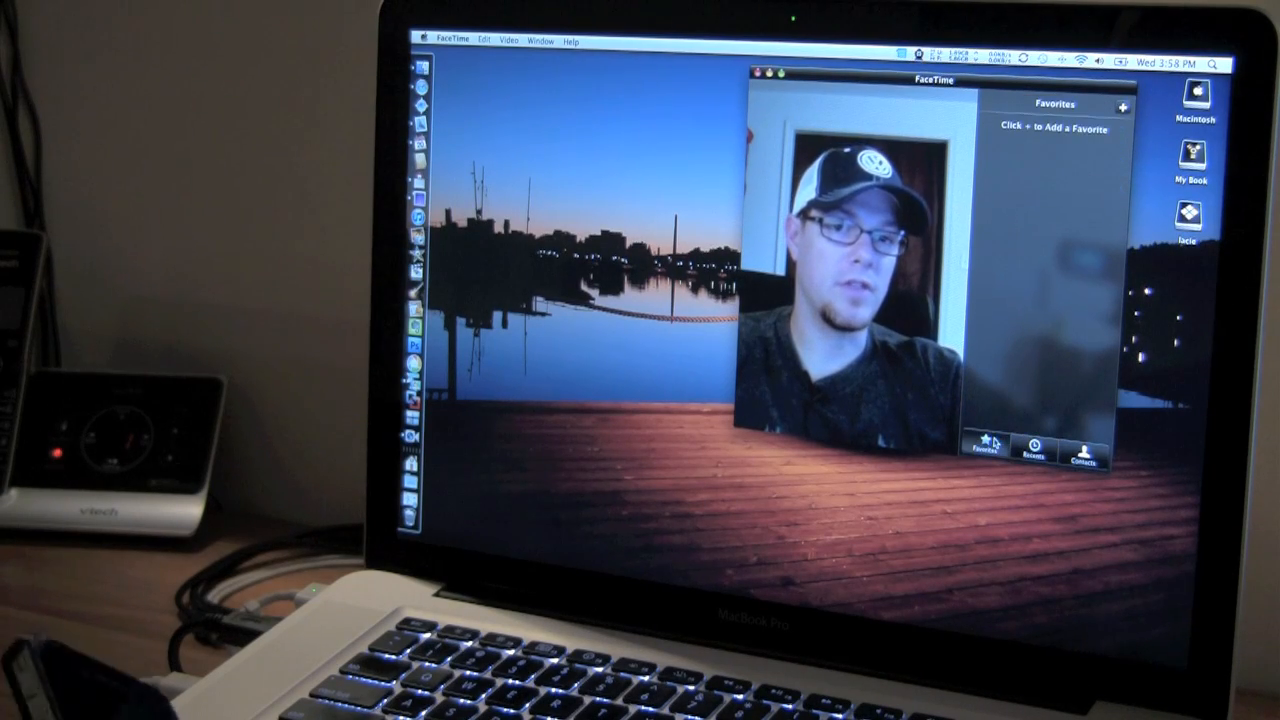
pyautogui.click(1035, 450)
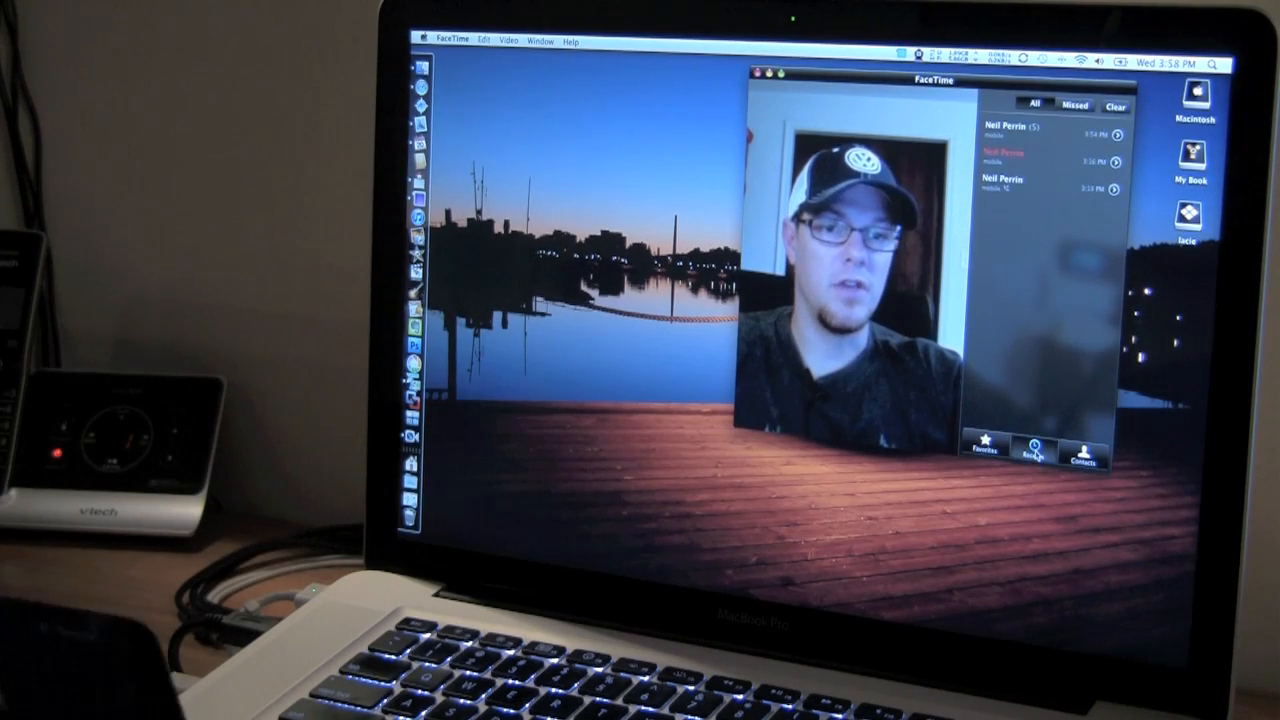
pyautogui.click(1083, 450)
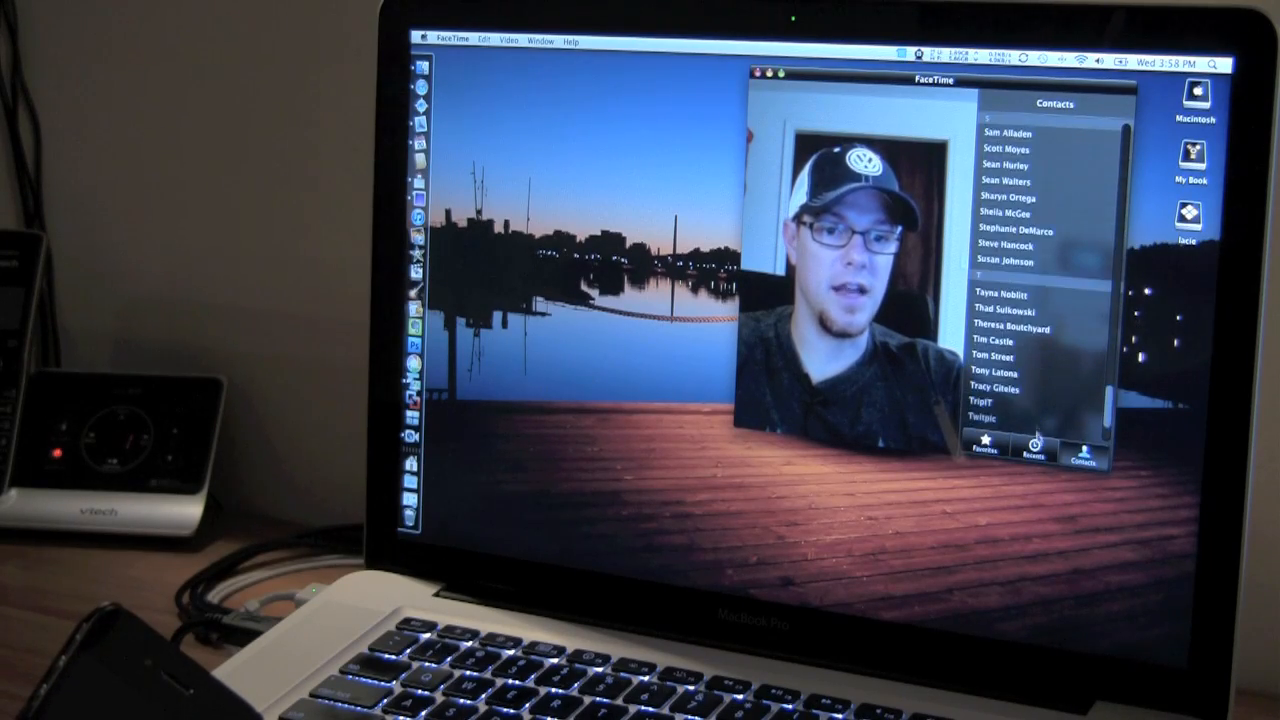
pyautogui.click(1033, 448)
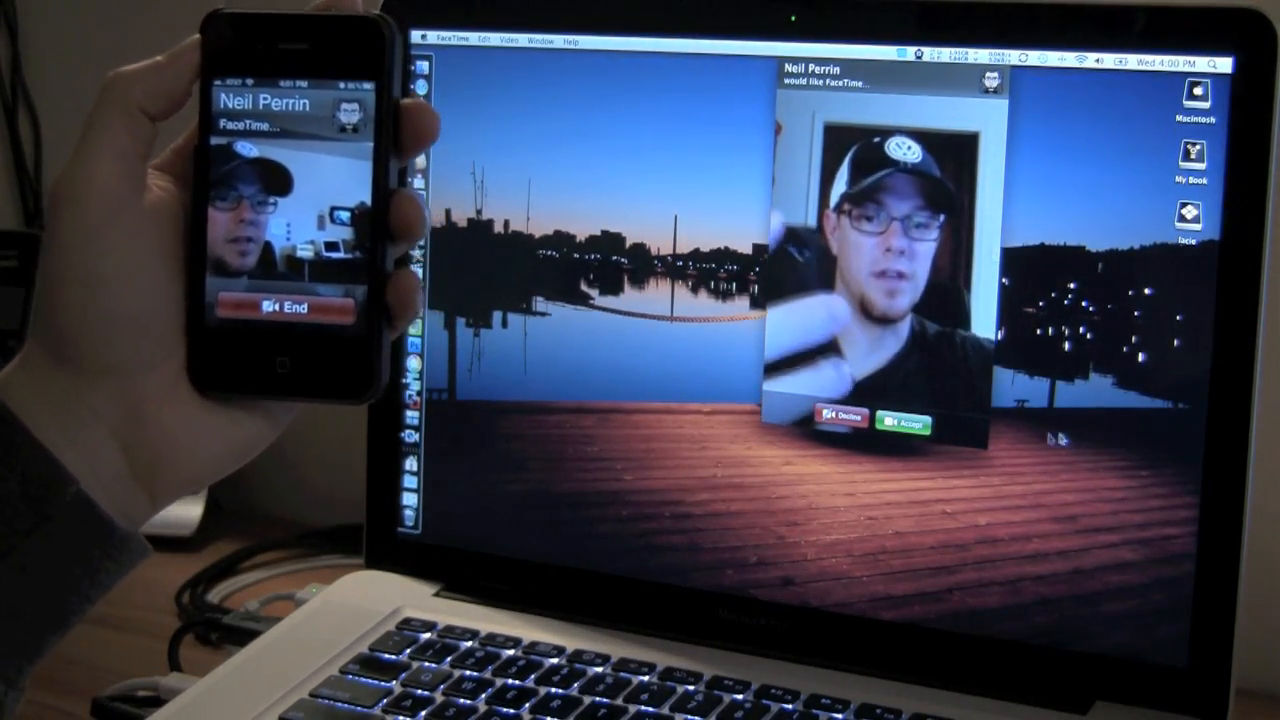
# Accept the iPhone's incoming FaceTime video call with the green Accept button.
pyautogui.click(901, 424)
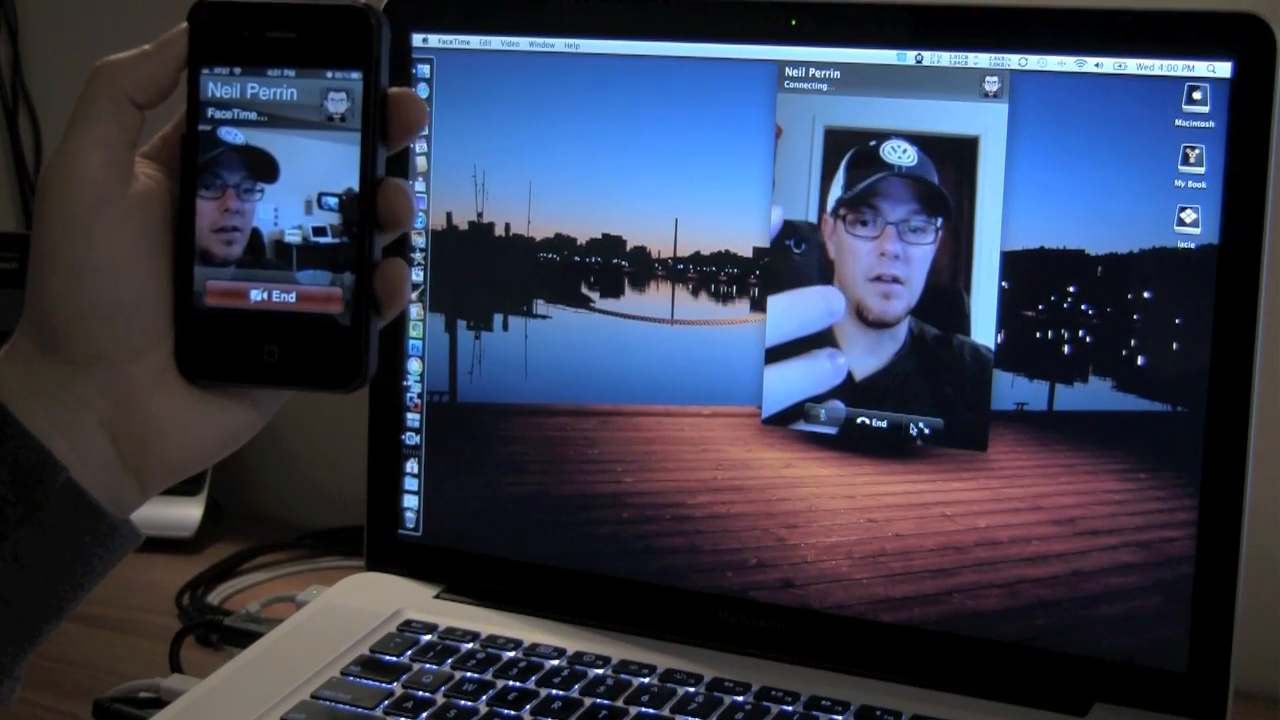